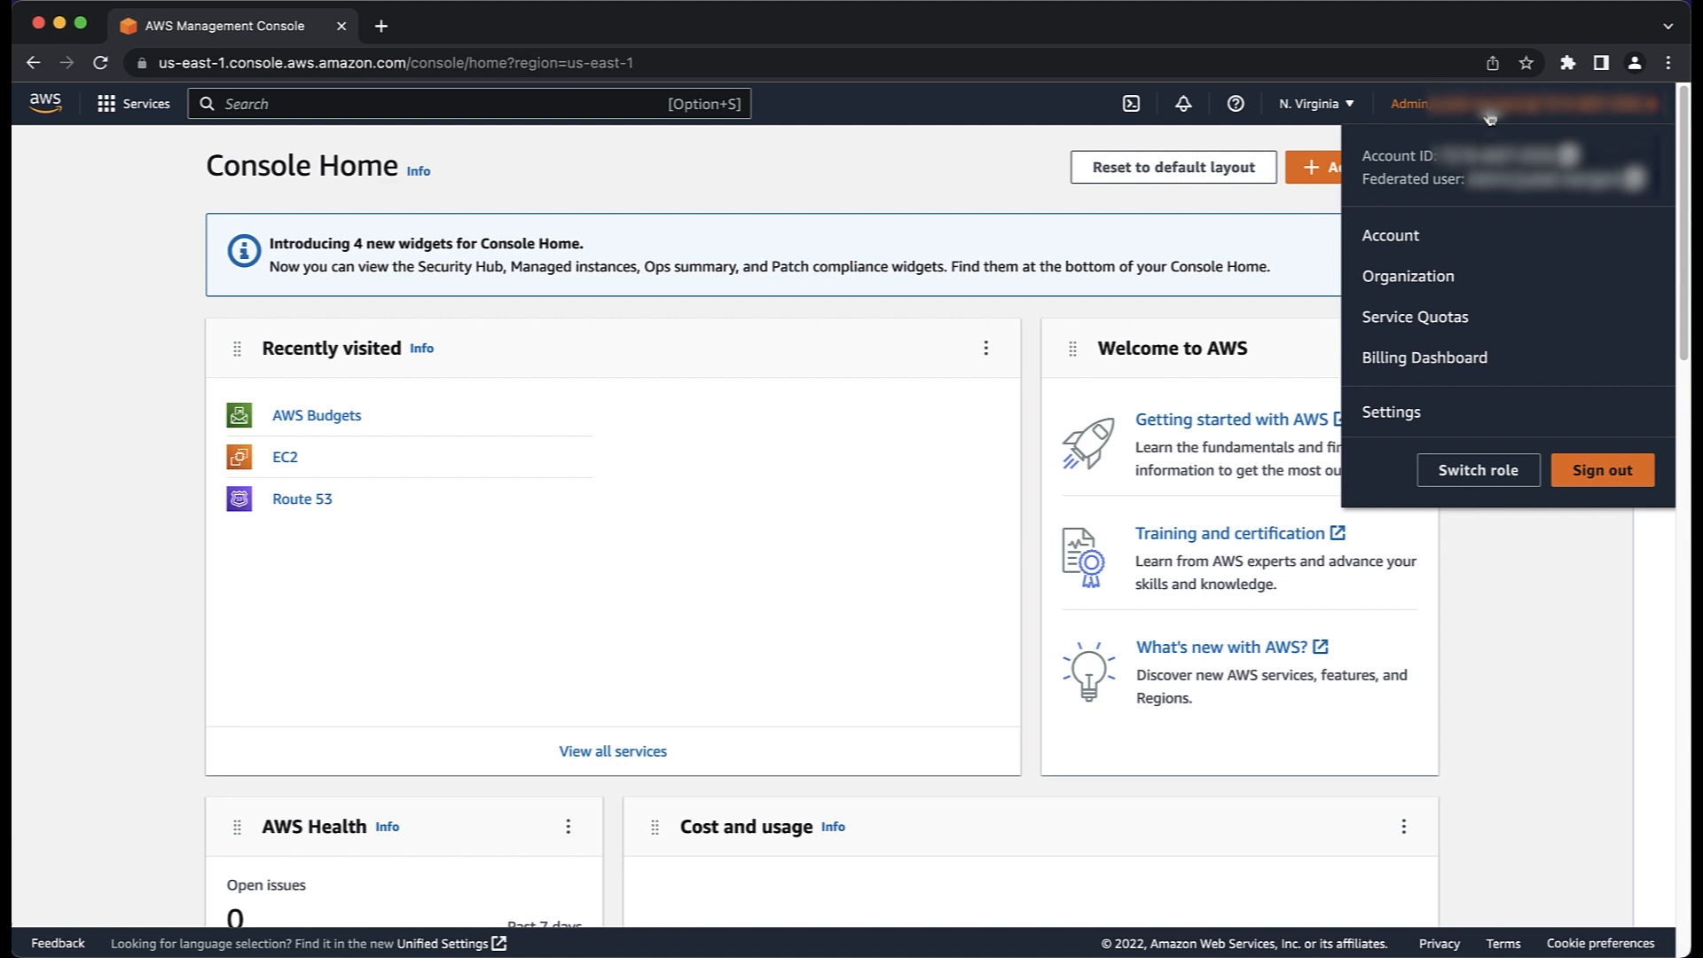
pyautogui.moveTo(1475, 296)
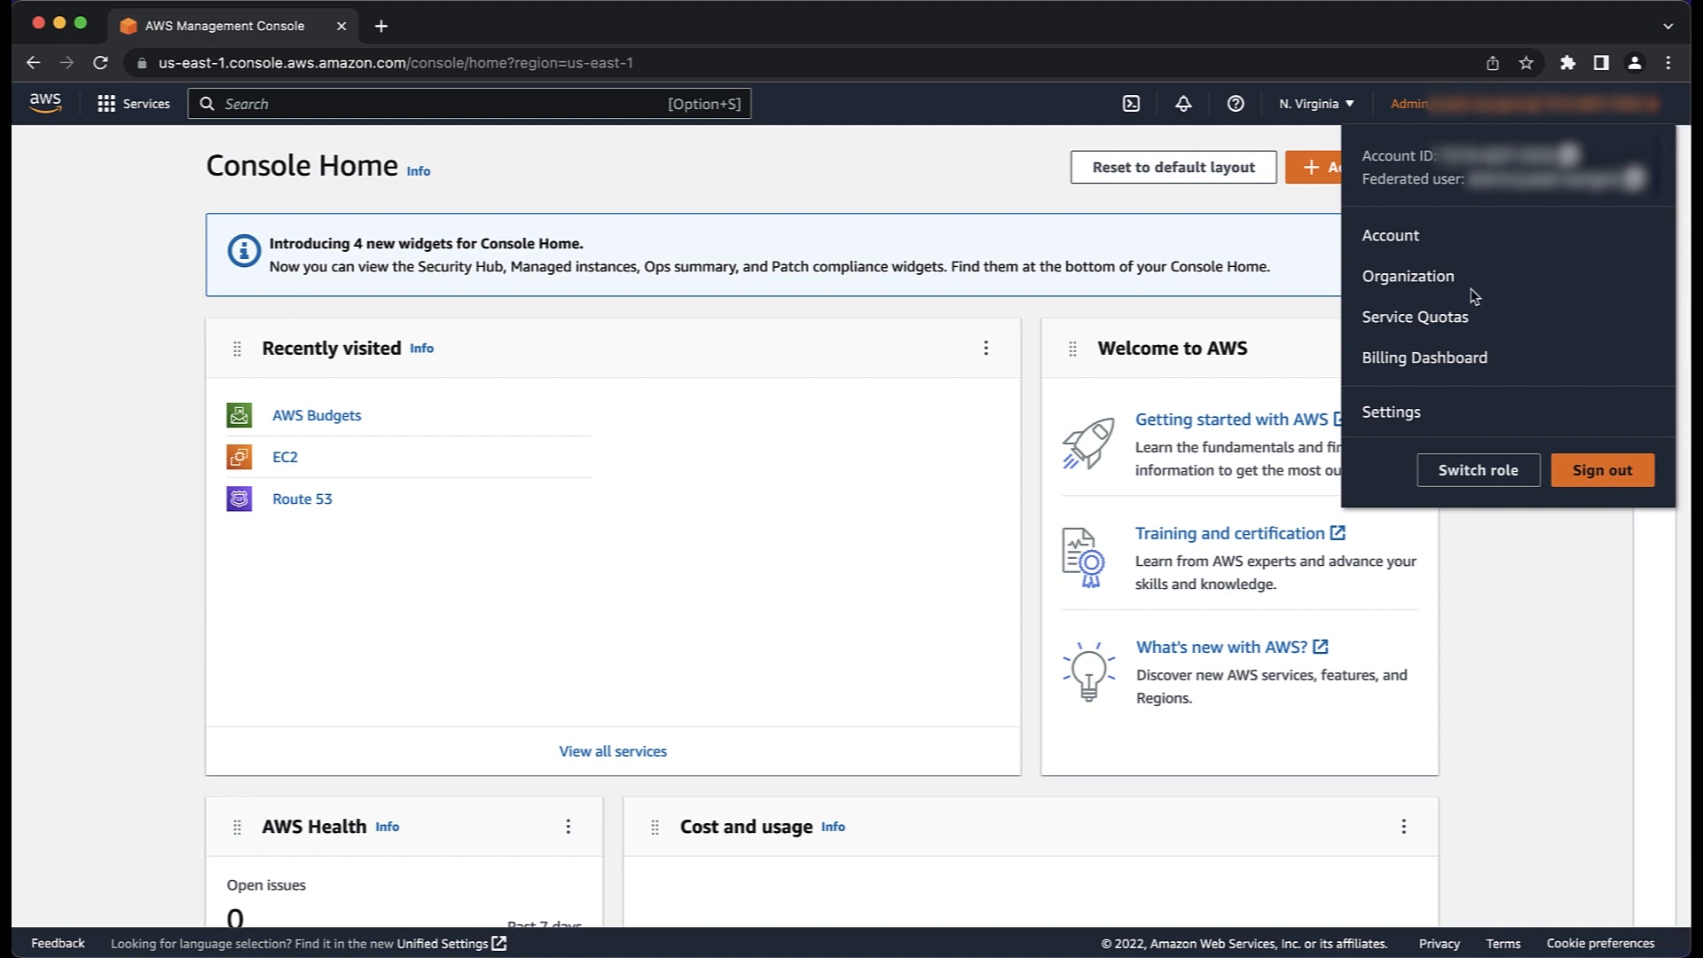
# Step: Open the Billing Dashboard from the account menu
pyautogui.click(1423, 356)
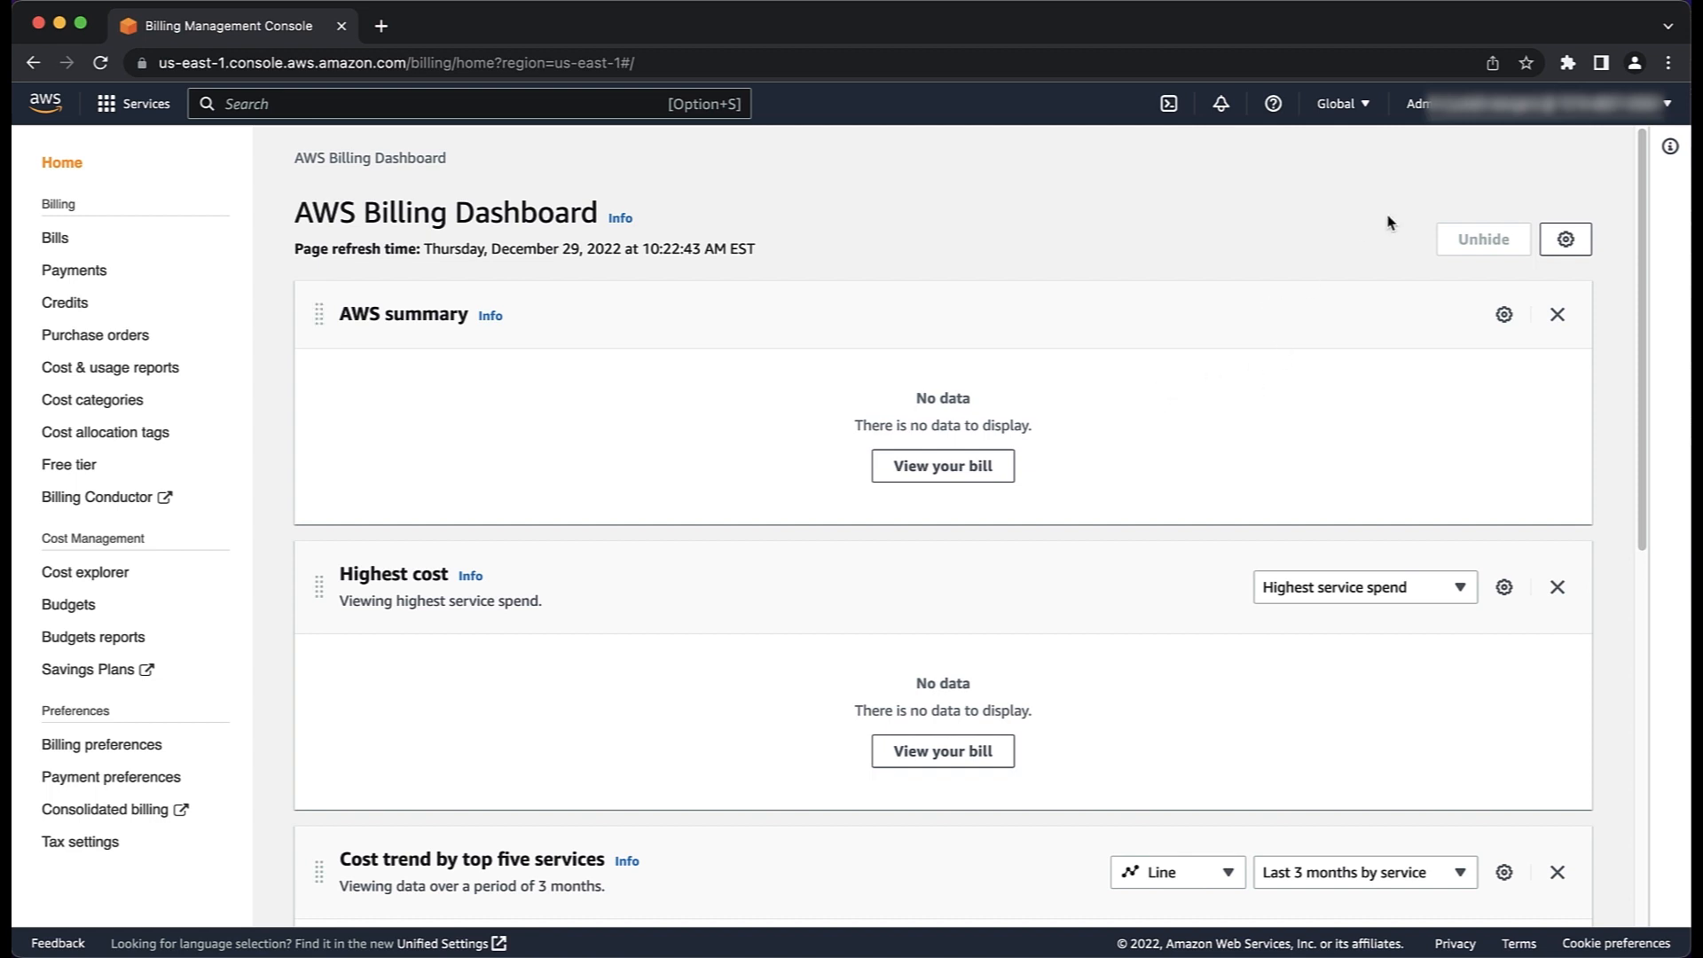
# Step: Go to the Account settings page and scroll to the Payment Currency Preference section
pyautogui.click(1521, 103)
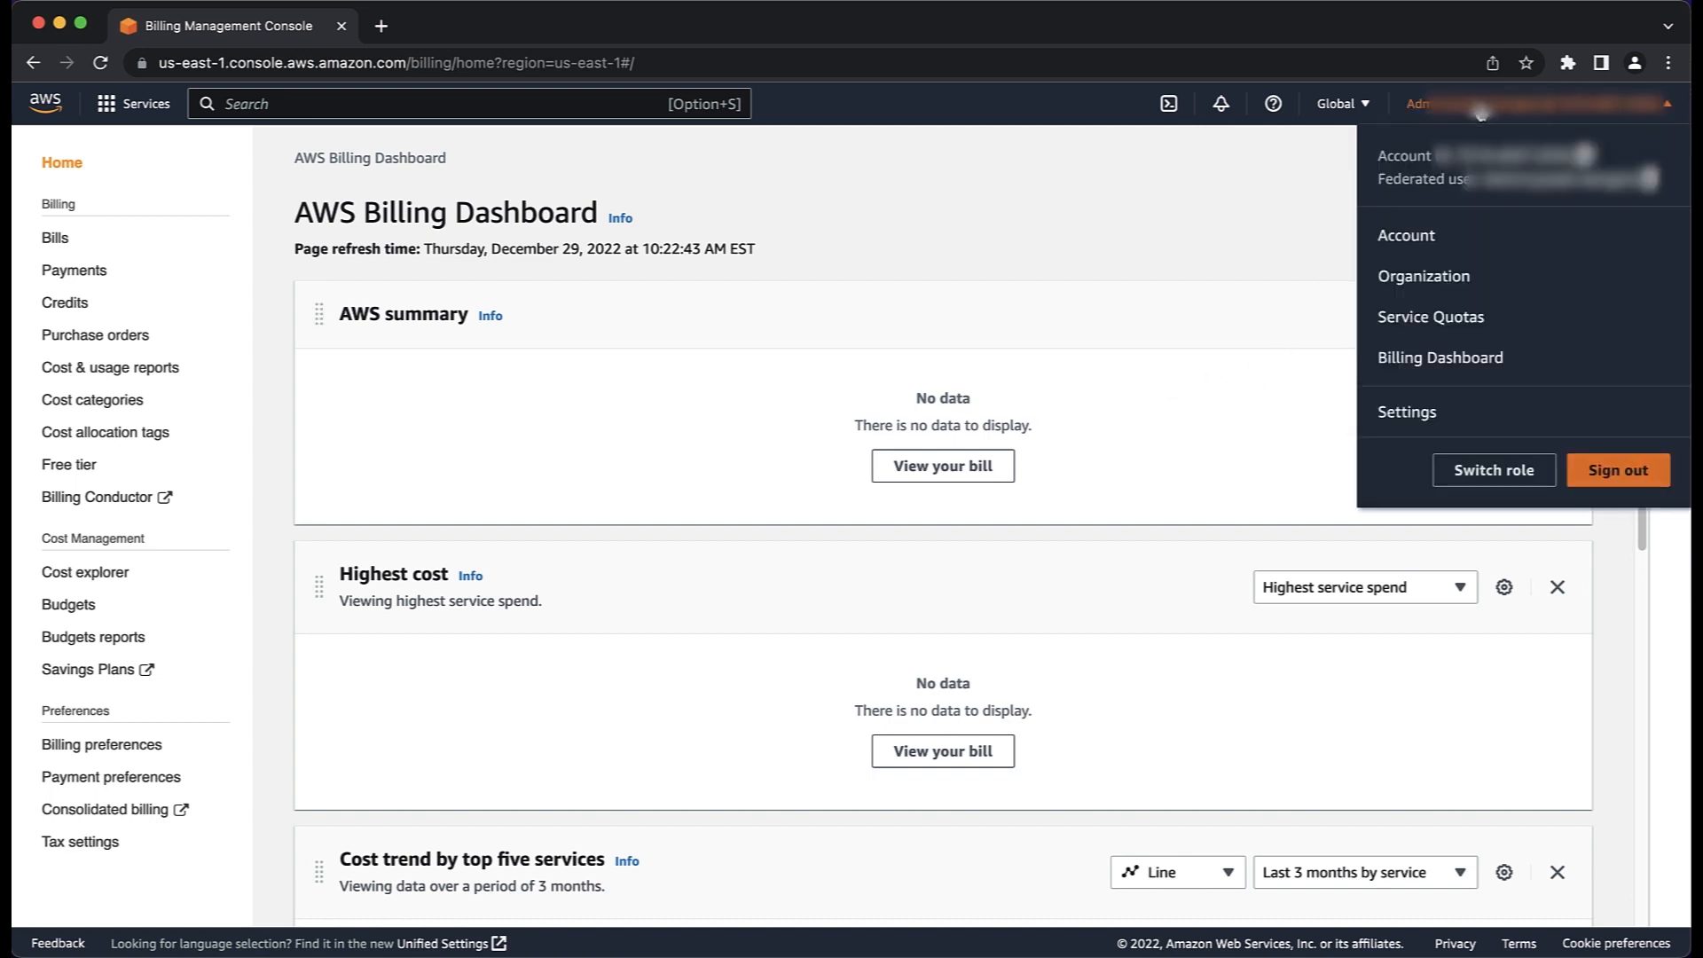
pyautogui.click(1406, 234)
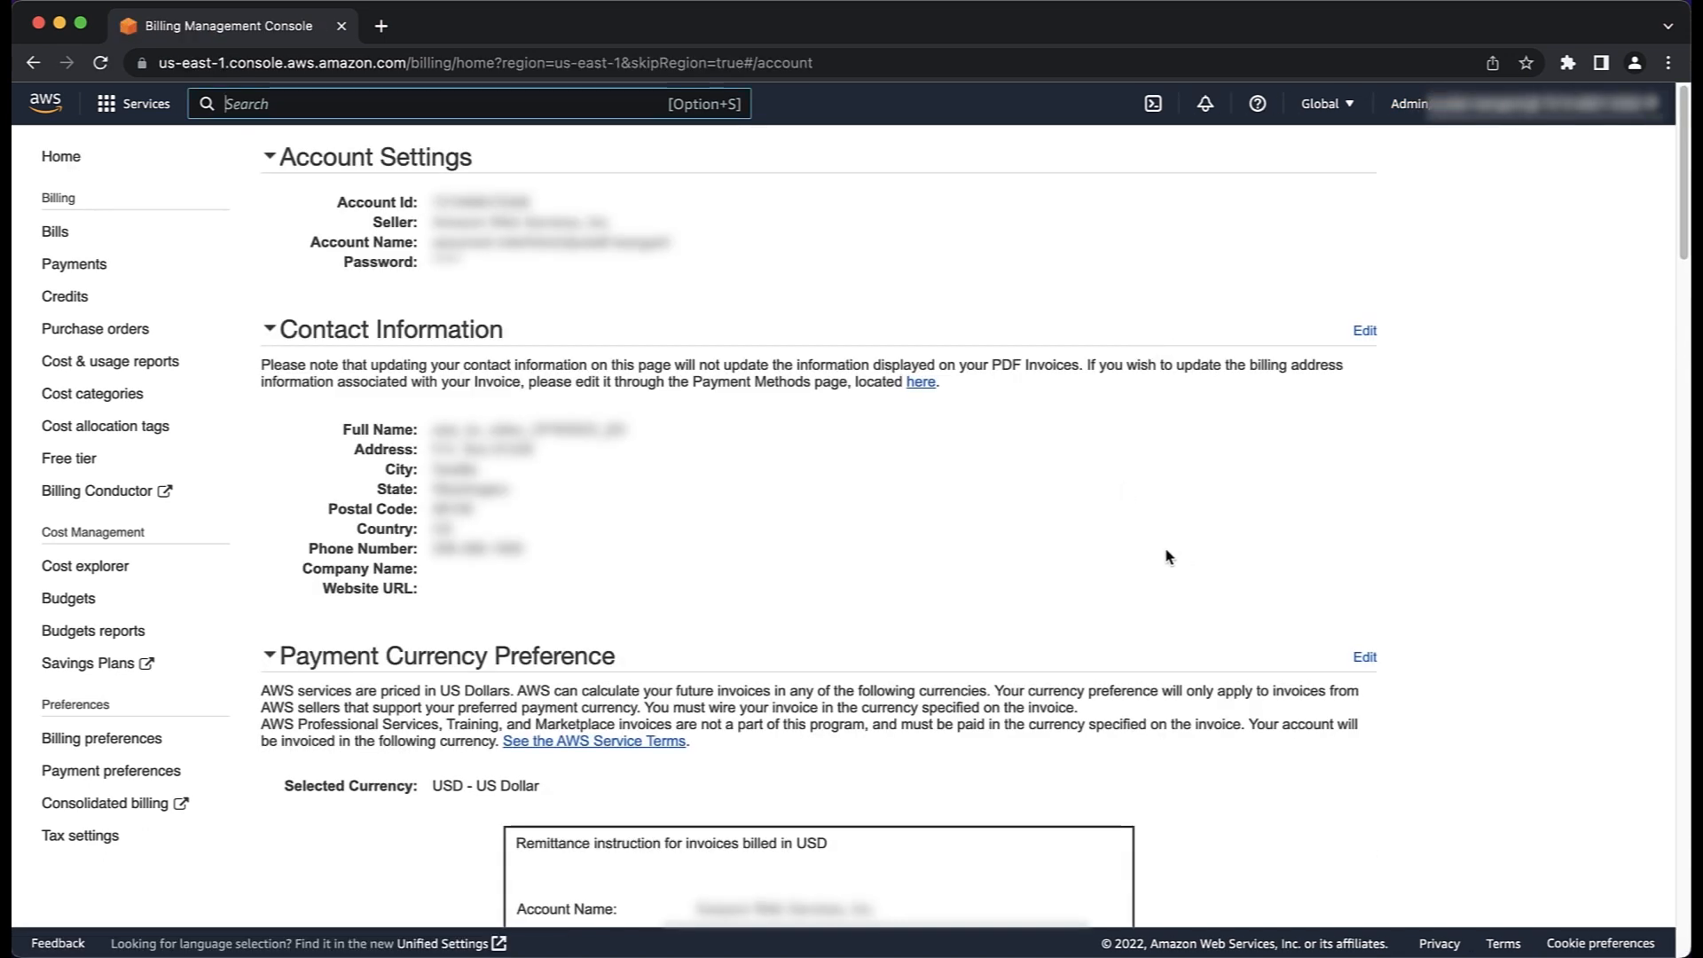
pyautogui.scroll(-3)
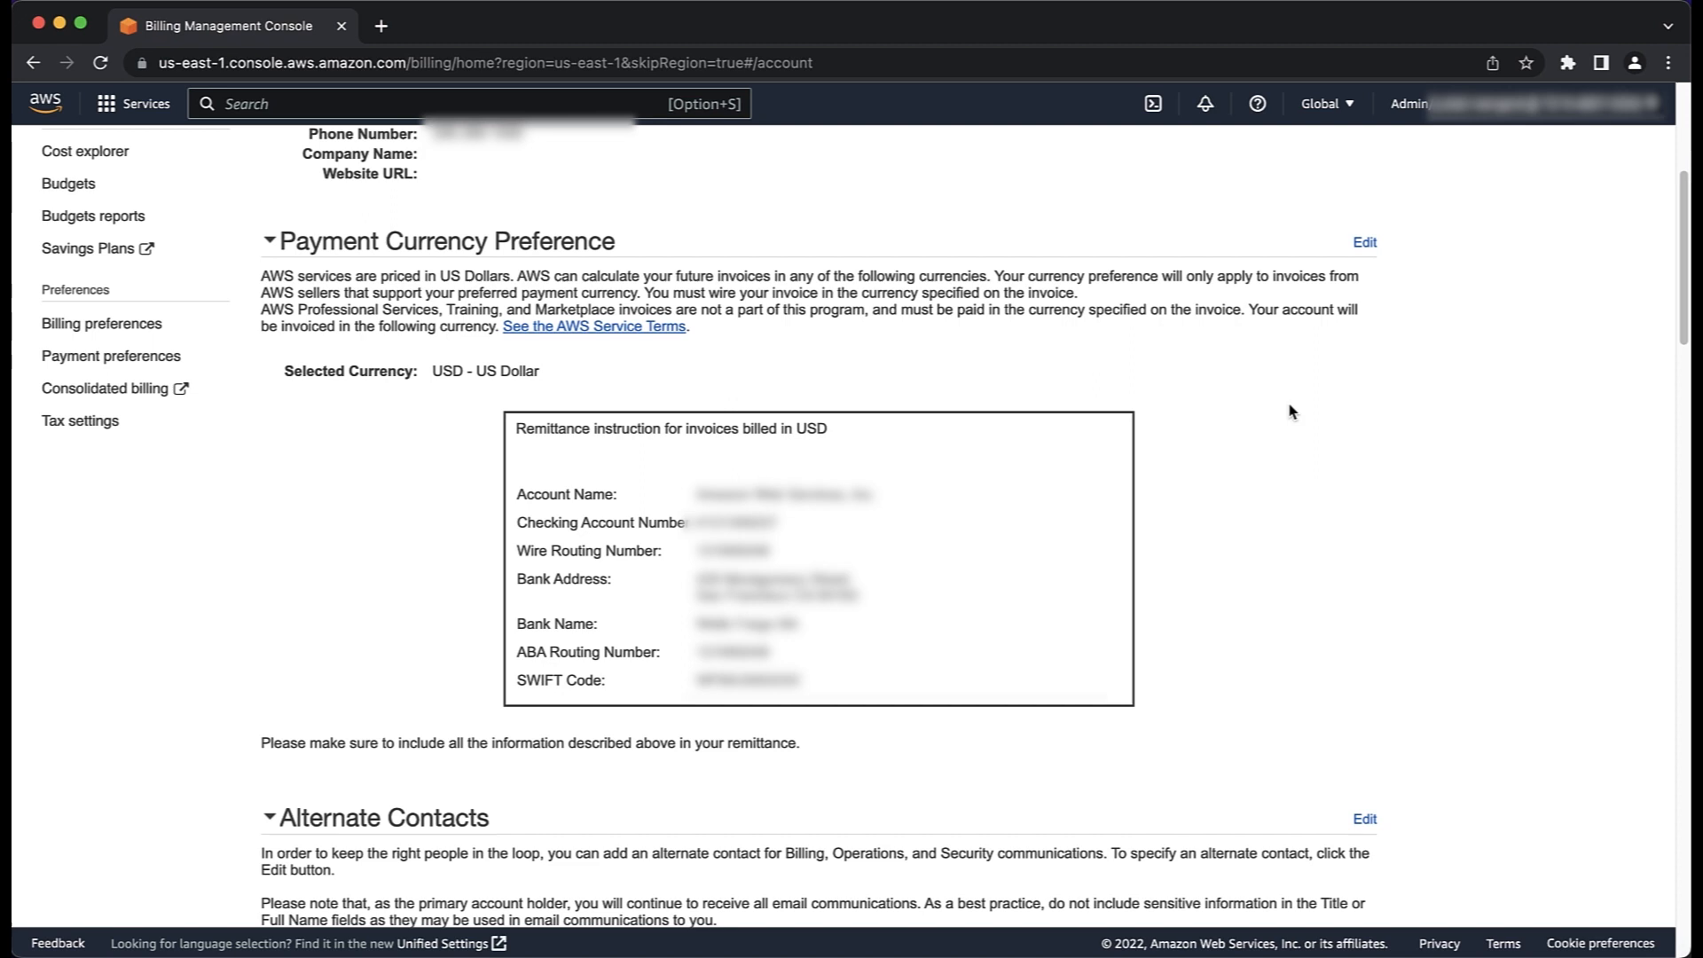
# Step: Change payment currency from USD to ZAR - South African Rand and dismiss the remittance notice
pyautogui.click(1365, 241)
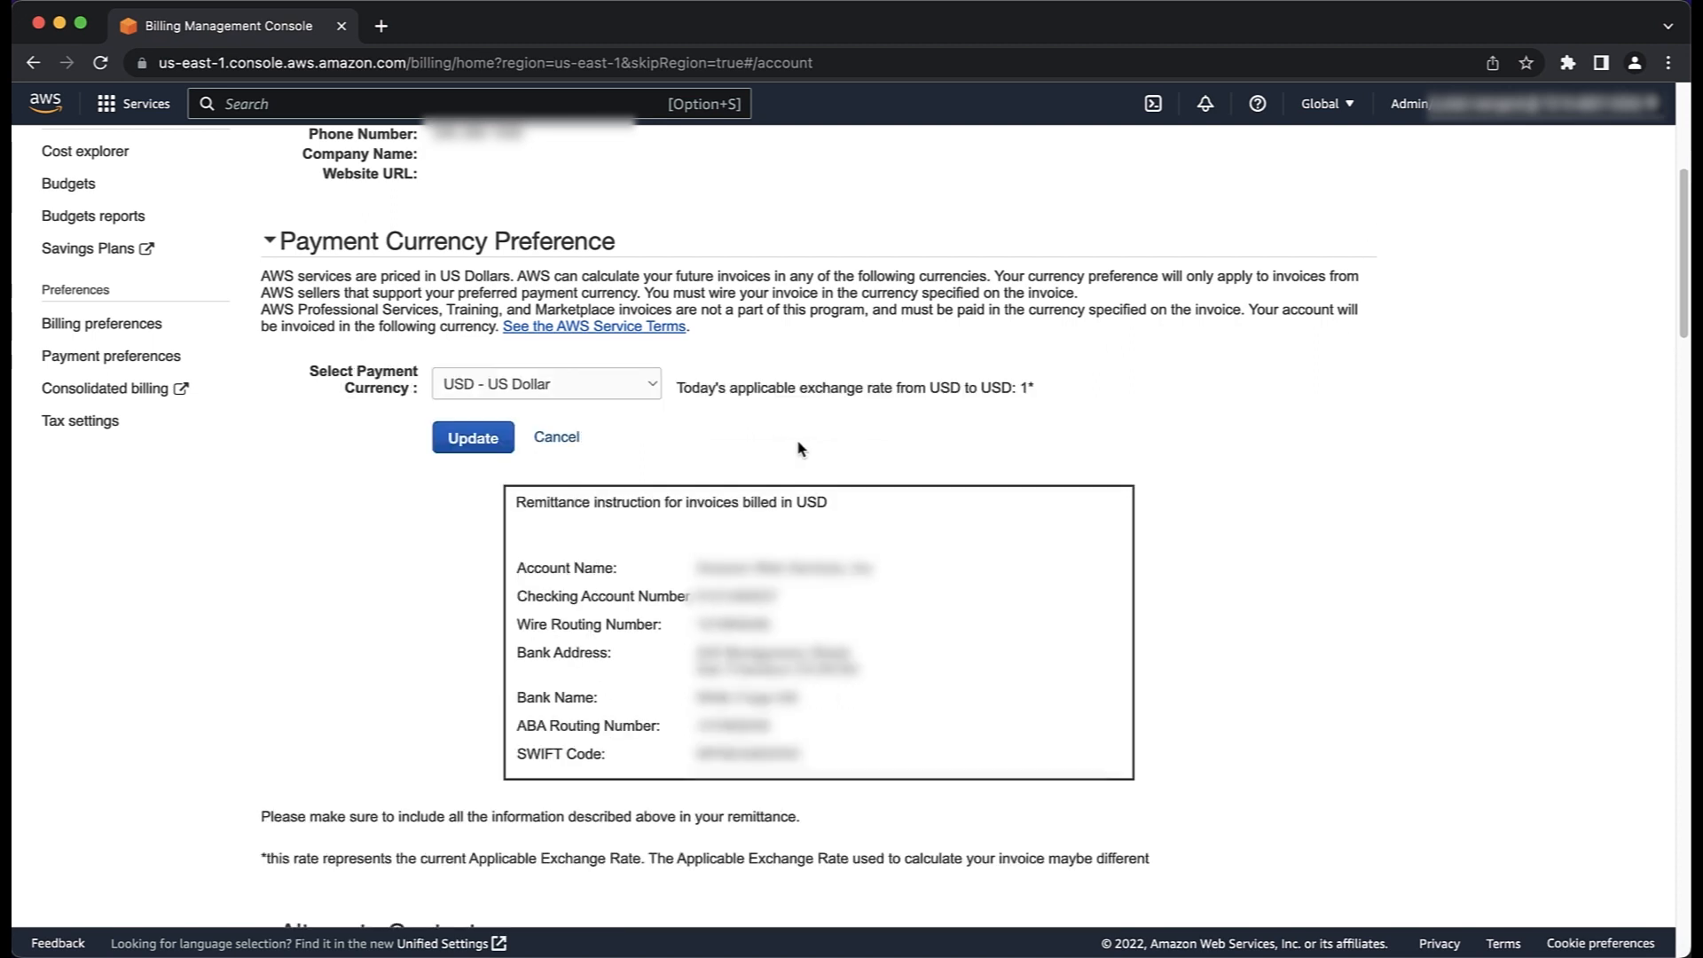
pyautogui.click(547, 383)
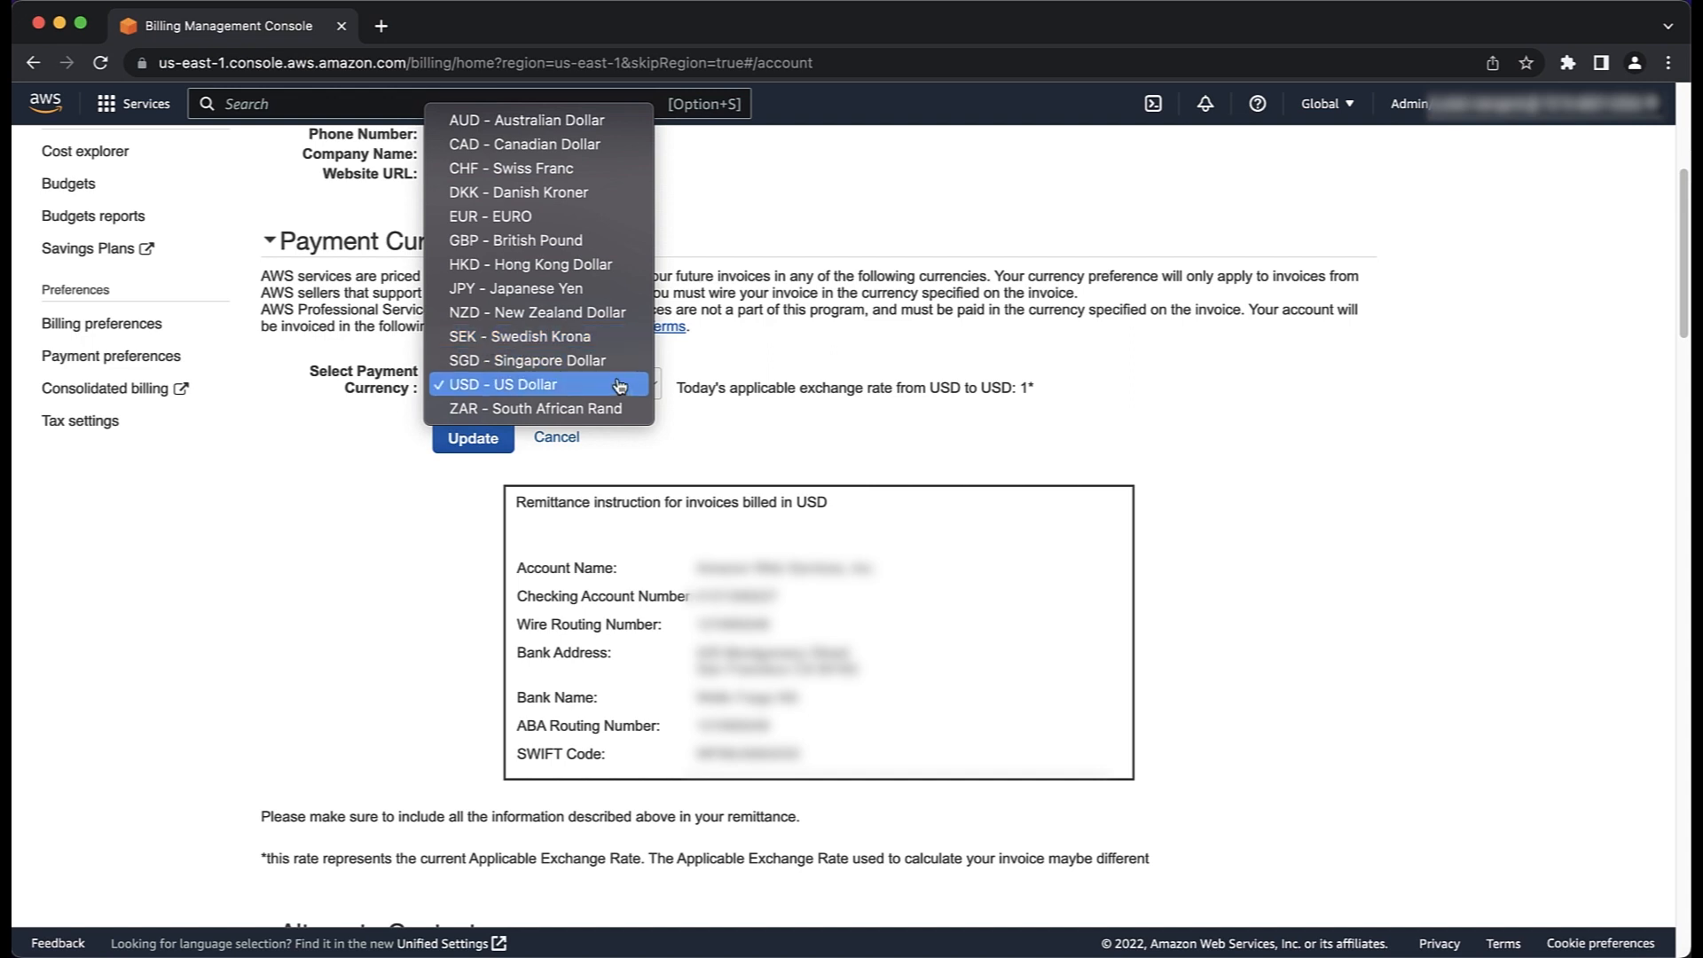
pyautogui.click(533, 408)
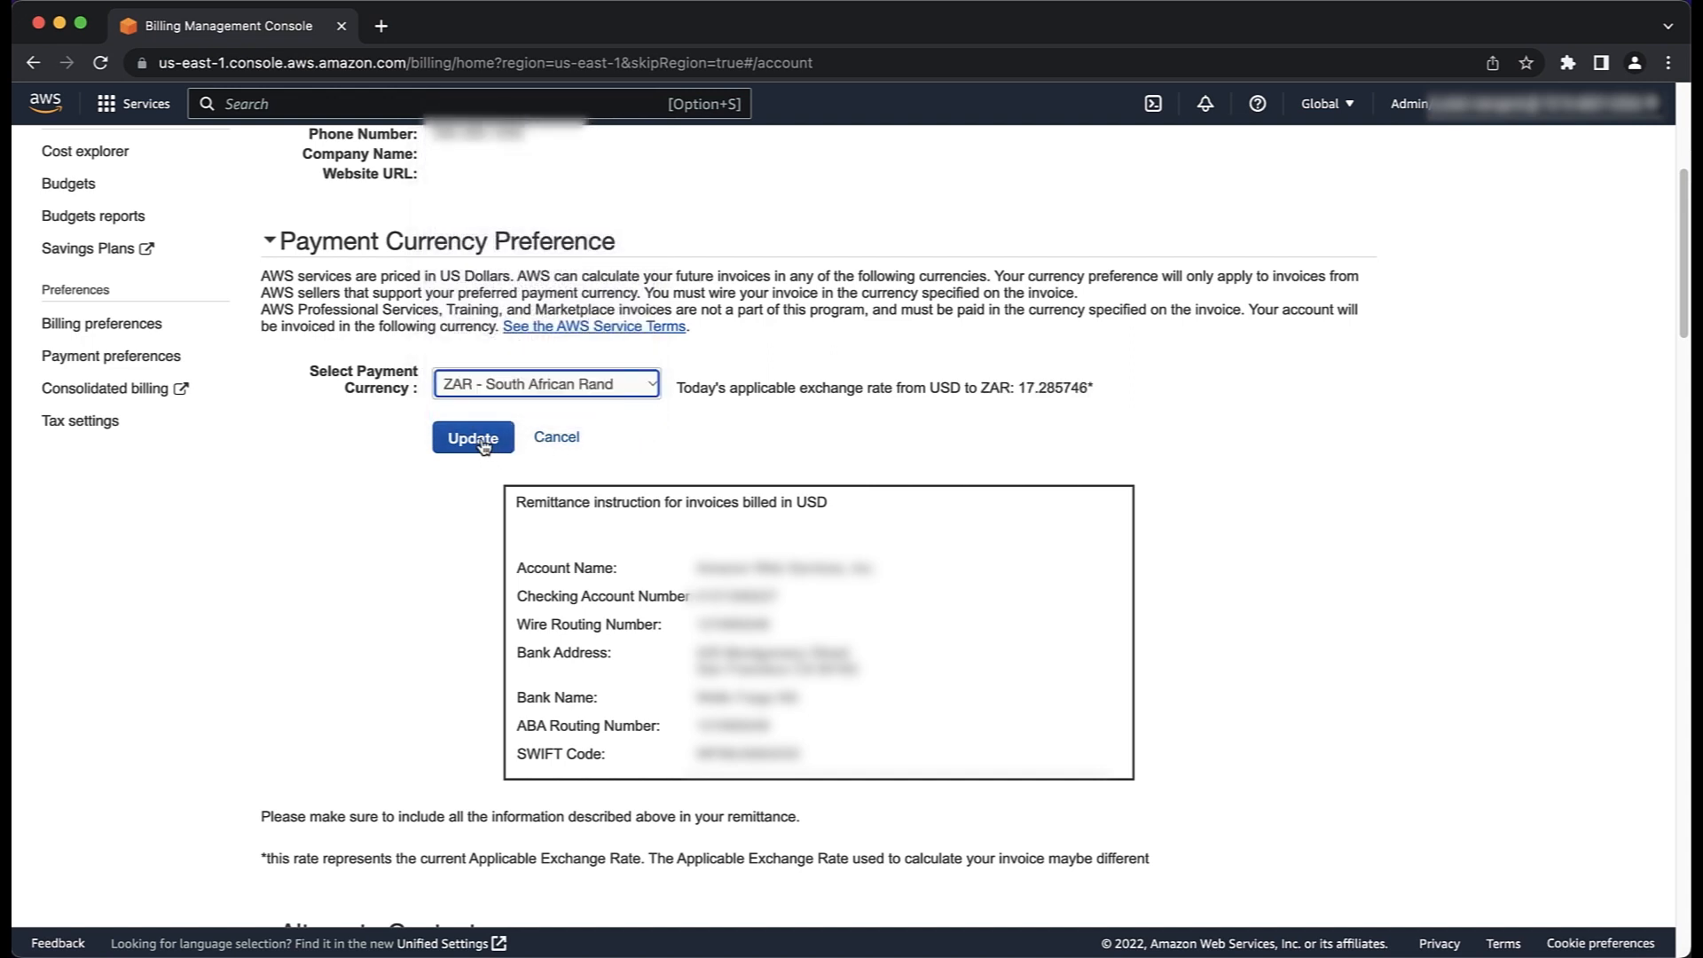
pyautogui.click(471, 437)
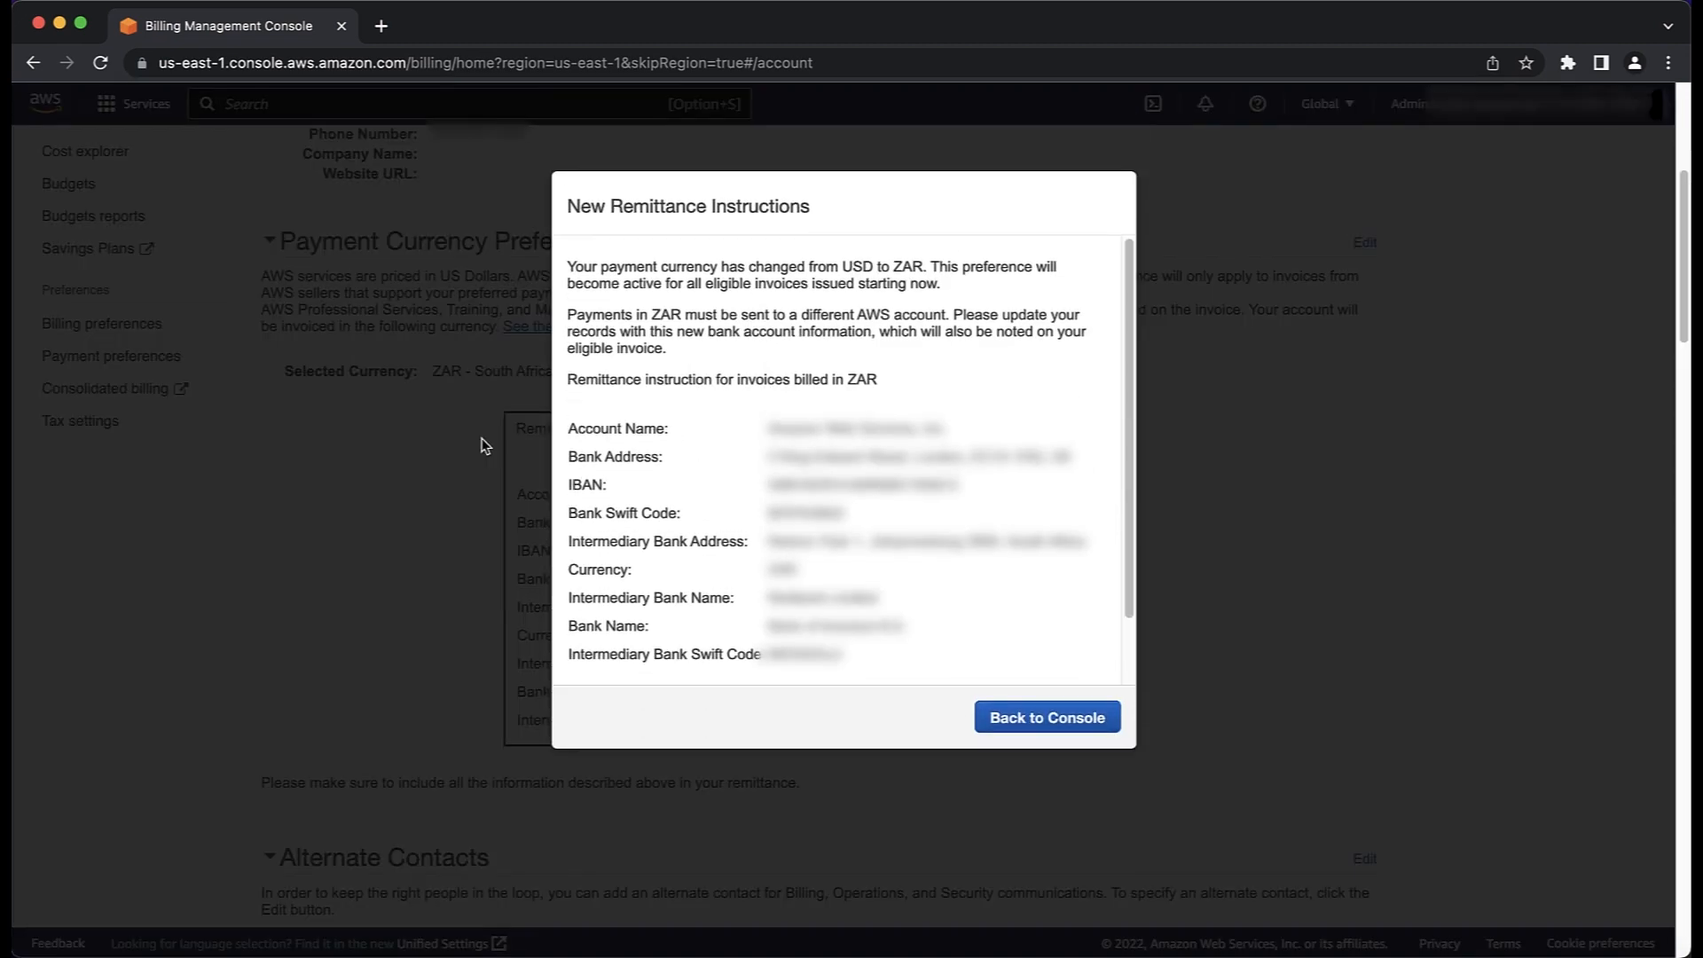
pyautogui.scroll(-3)
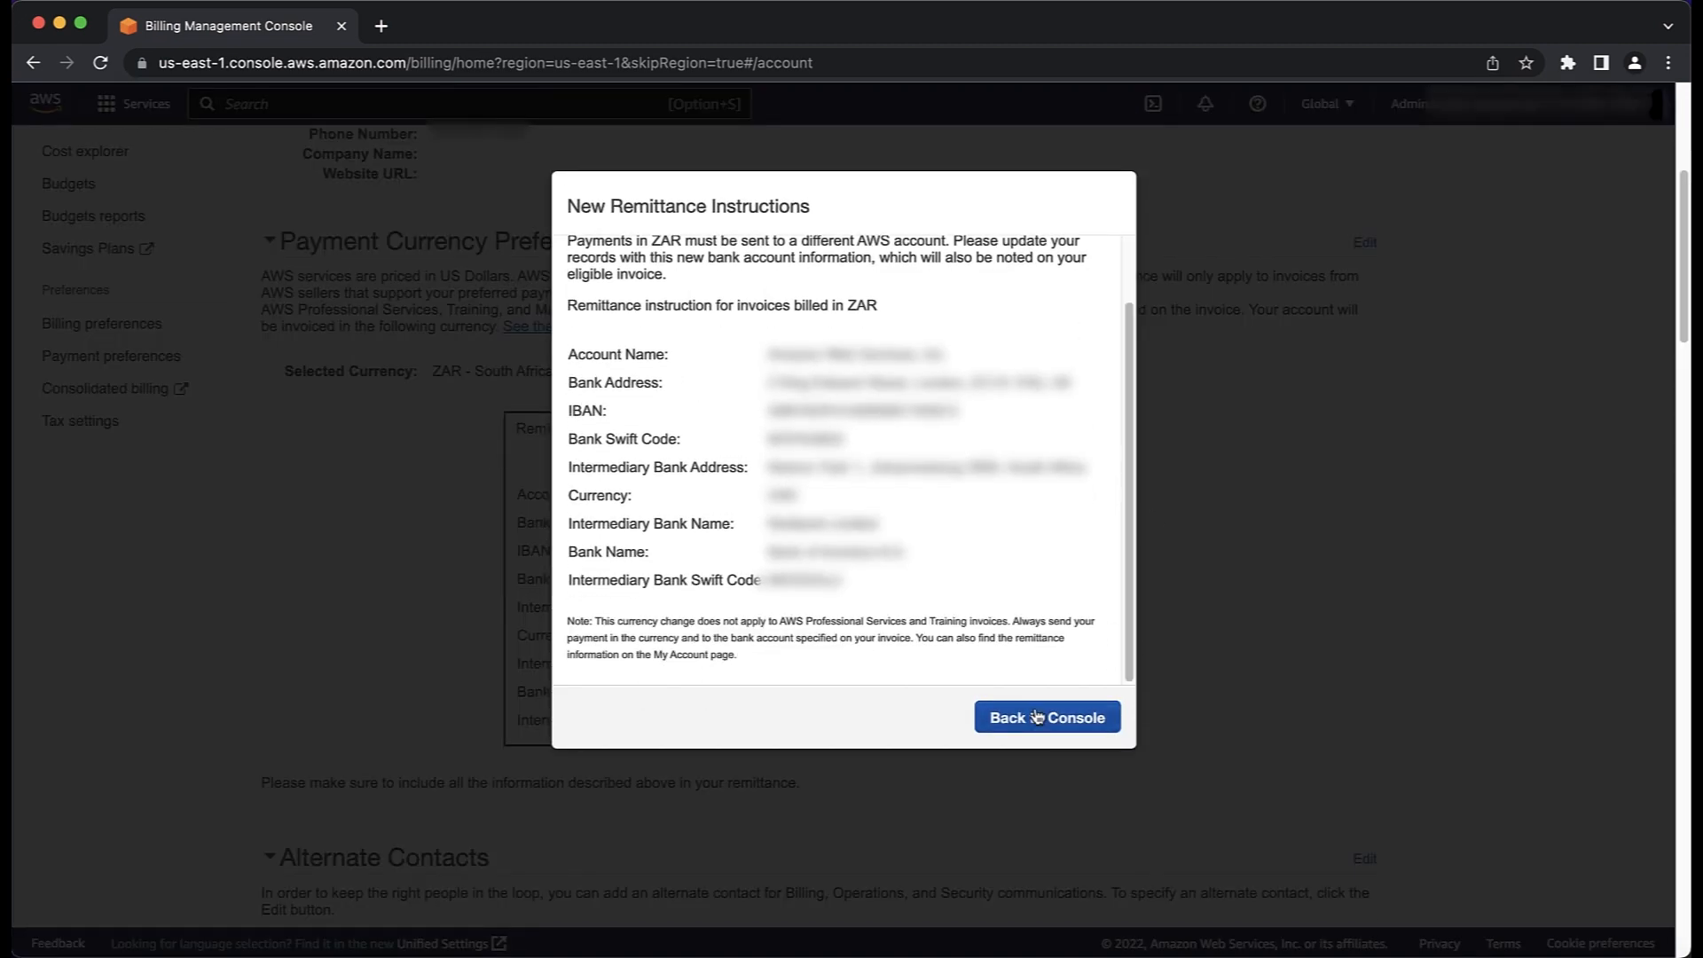
pyautogui.click(1045, 717)
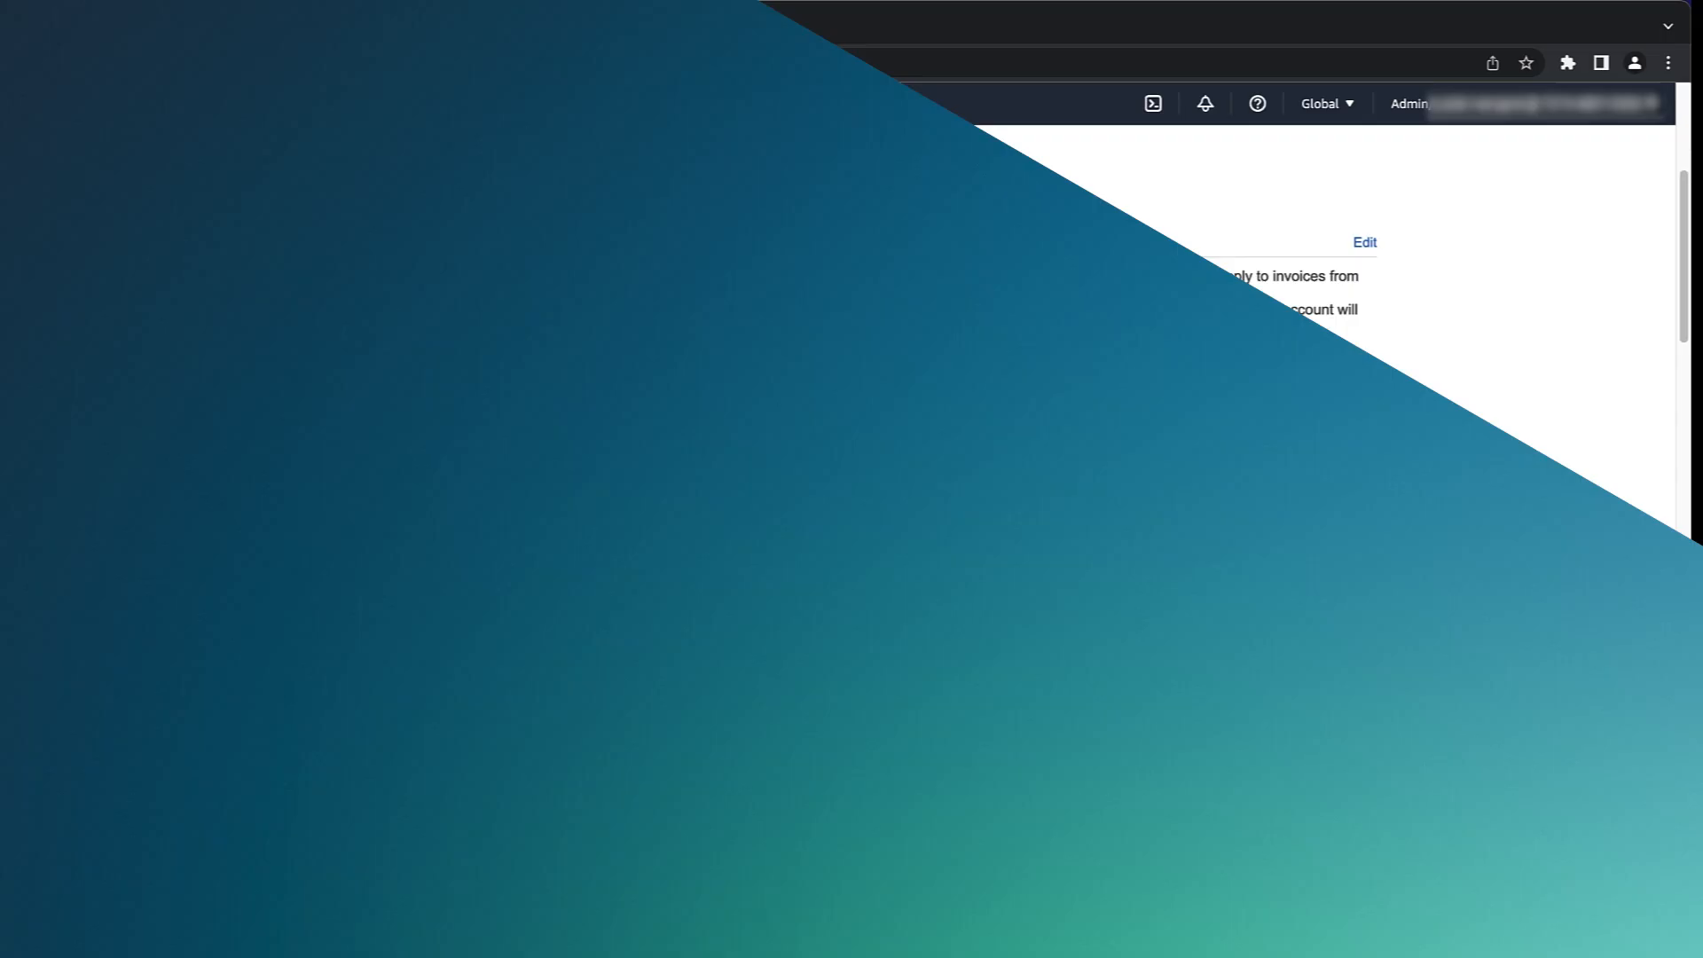